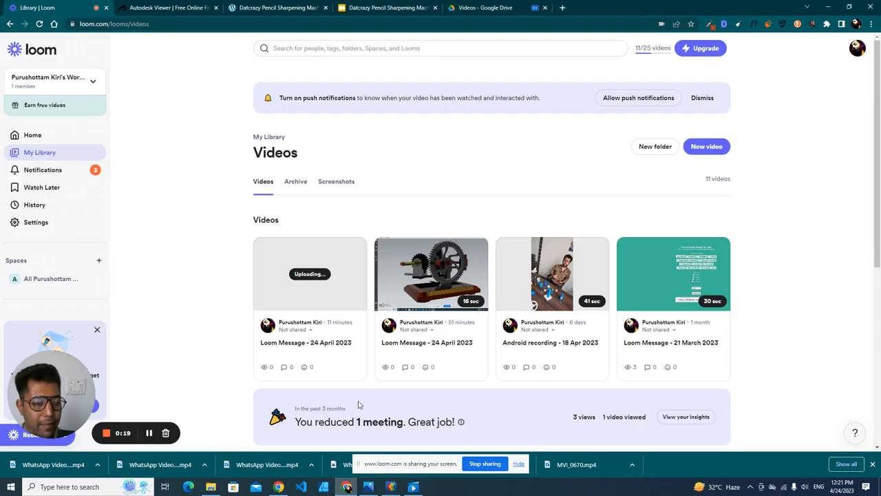
# - Show the sharpener 3D model and orbit it round to the front nameplate and large gear
pyautogui.click(168, 9)
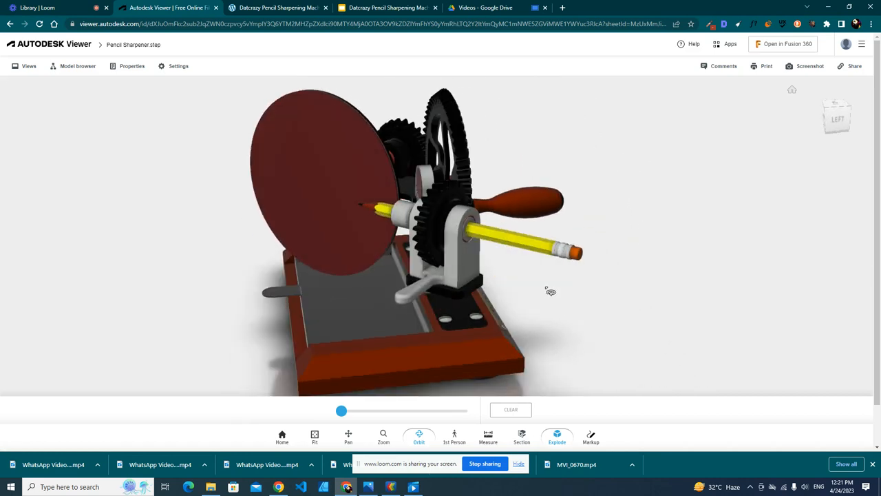
pyautogui.moveTo(551, 291); pyautogui.dragTo(557, 320)
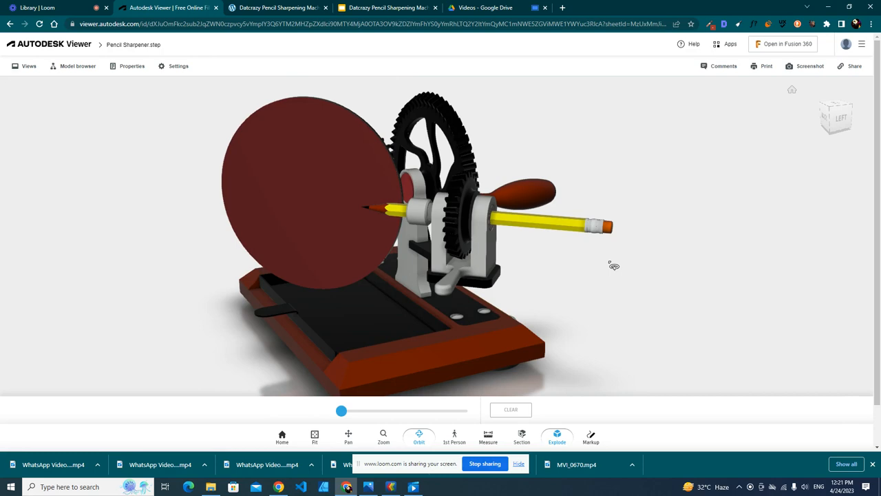
pyautogui.moveTo(613, 265); pyautogui.dragTo(668, 237)
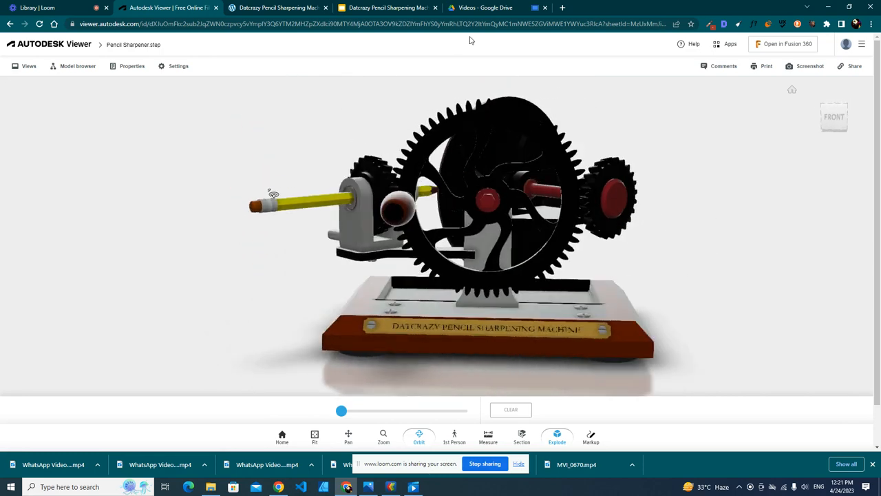
# - Switch to the sharpener presentation, landing on its 3 Crazy Facts slide
pyautogui.click(386, 8)
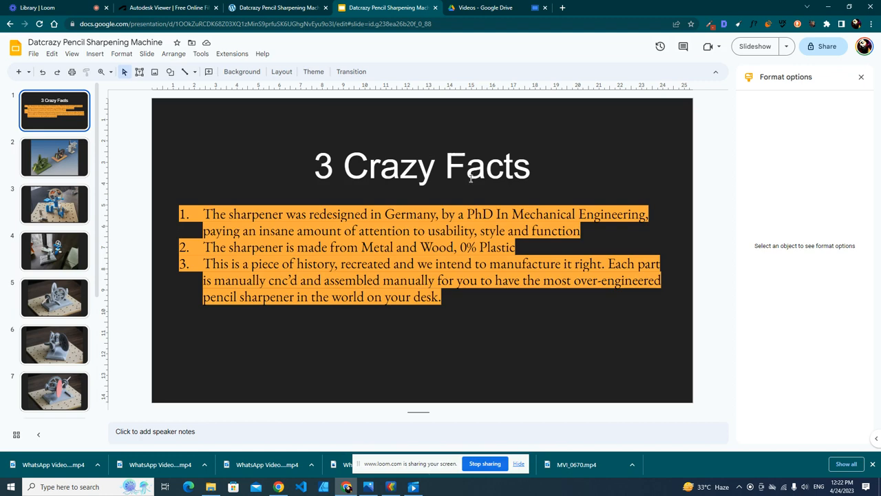
# - Page from the rendered machine versions slide to the blue-and-wood prototype photo slide
pyautogui.click(55, 157)
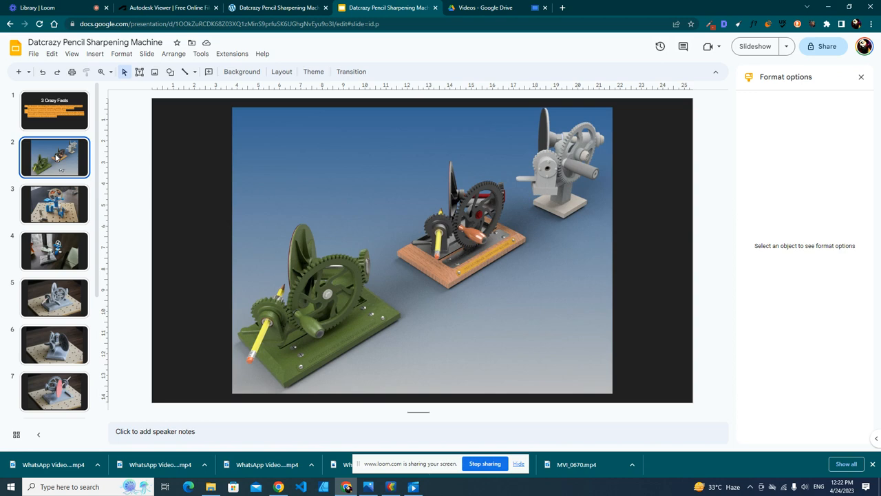
pyautogui.click(55, 204)
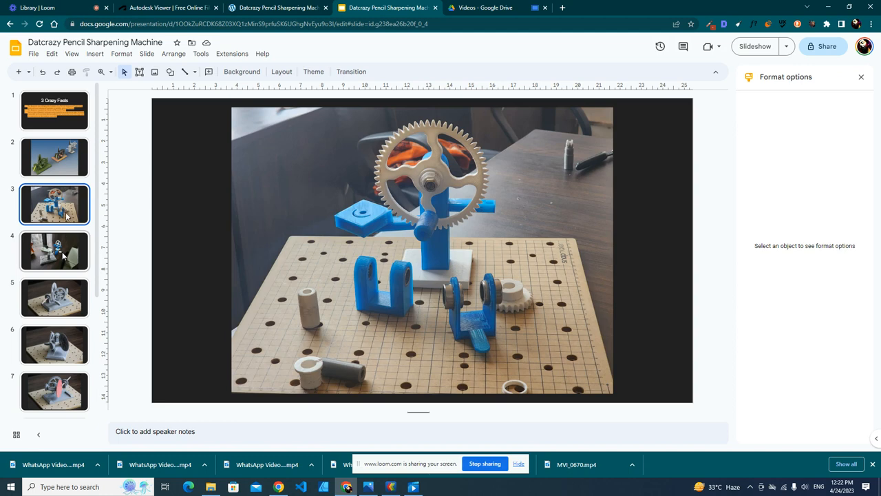
# - Page through the prototype photo slides, including the grey model on the pegboard
pyautogui.click(55, 251)
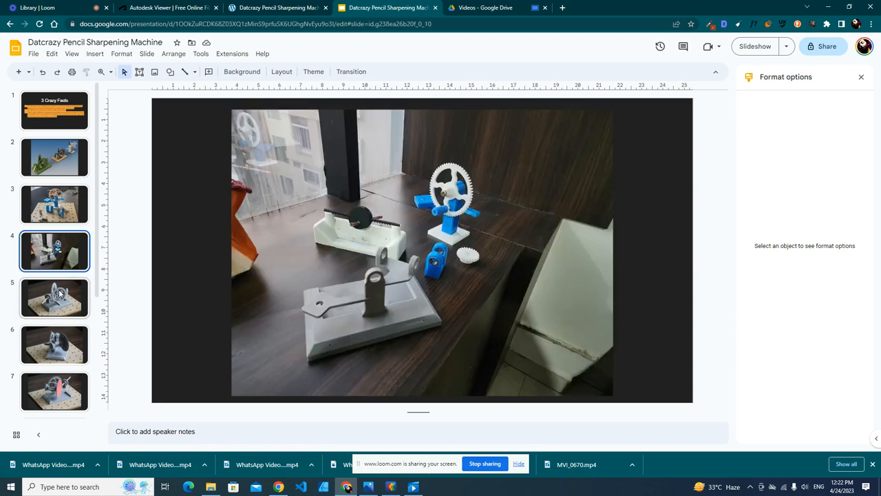
pyautogui.click(55, 297)
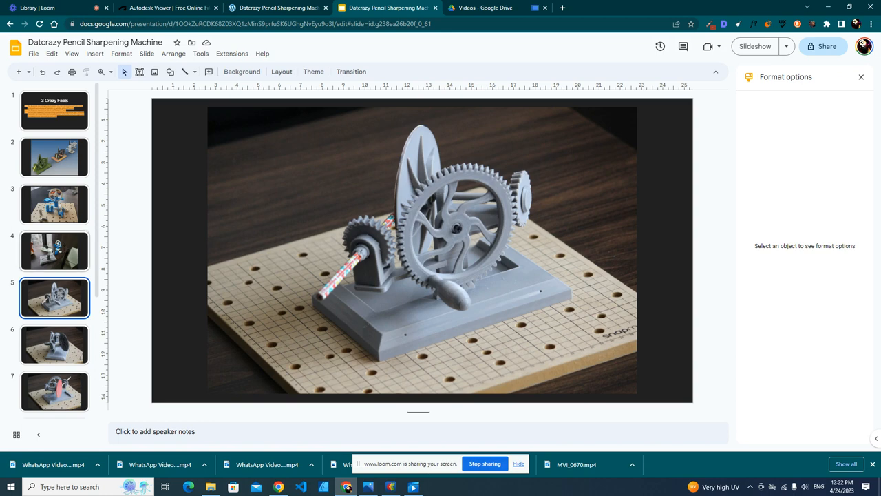
pyautogui.scroll(-3)
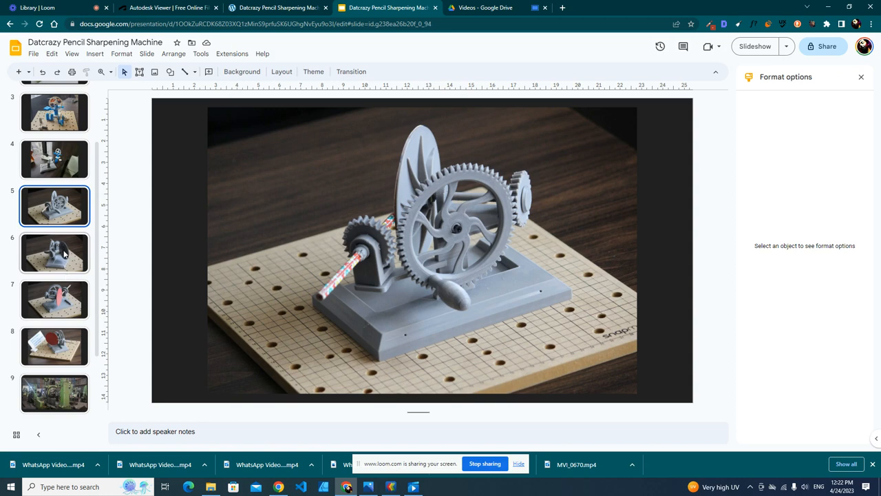
pyautogui.click(55, 299)
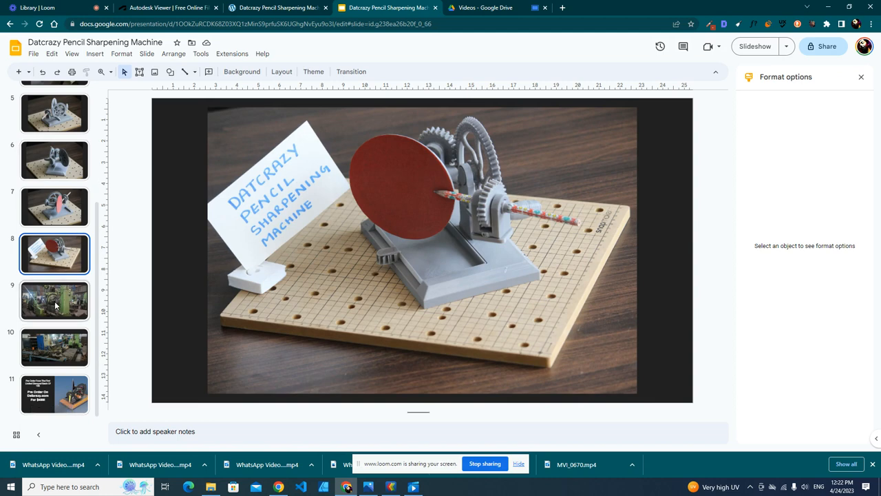
# - Continue past the factory and workshop gears photos to the $499 pre-order slide on Datcrazy.com
pyautogui.click(55, 300)
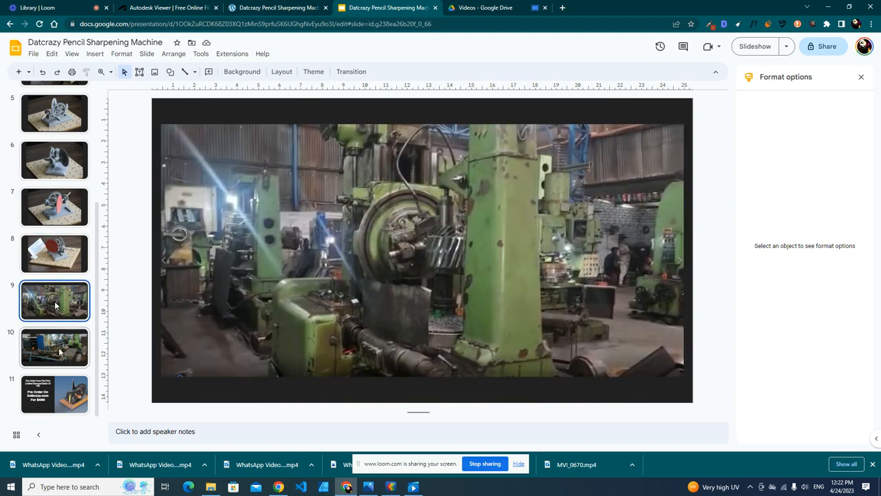
pyautogui.click(55, 347)
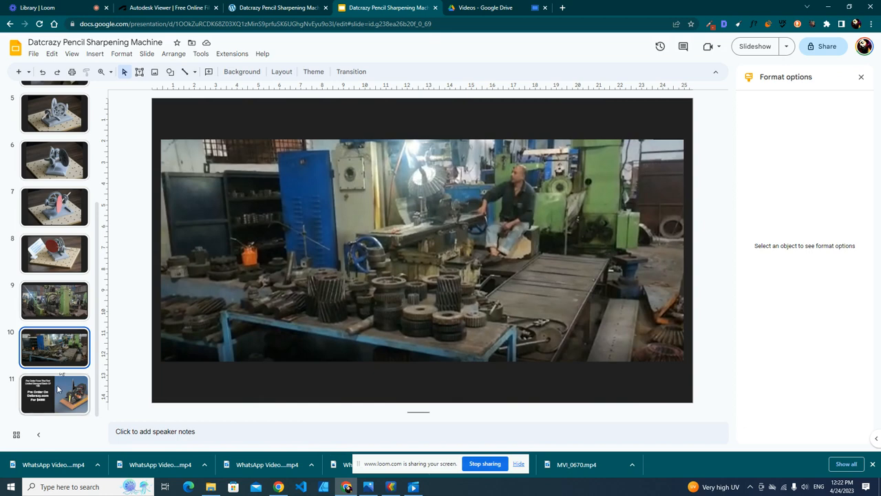
pyautogui.click(55, 394)
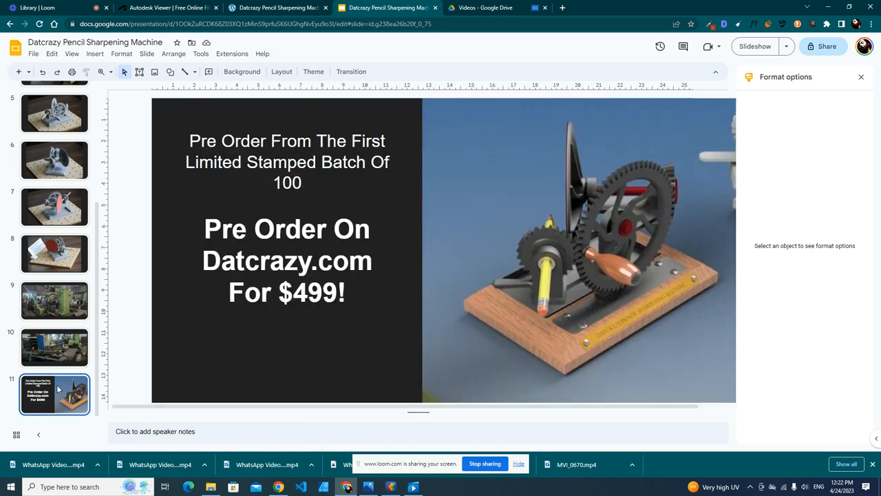